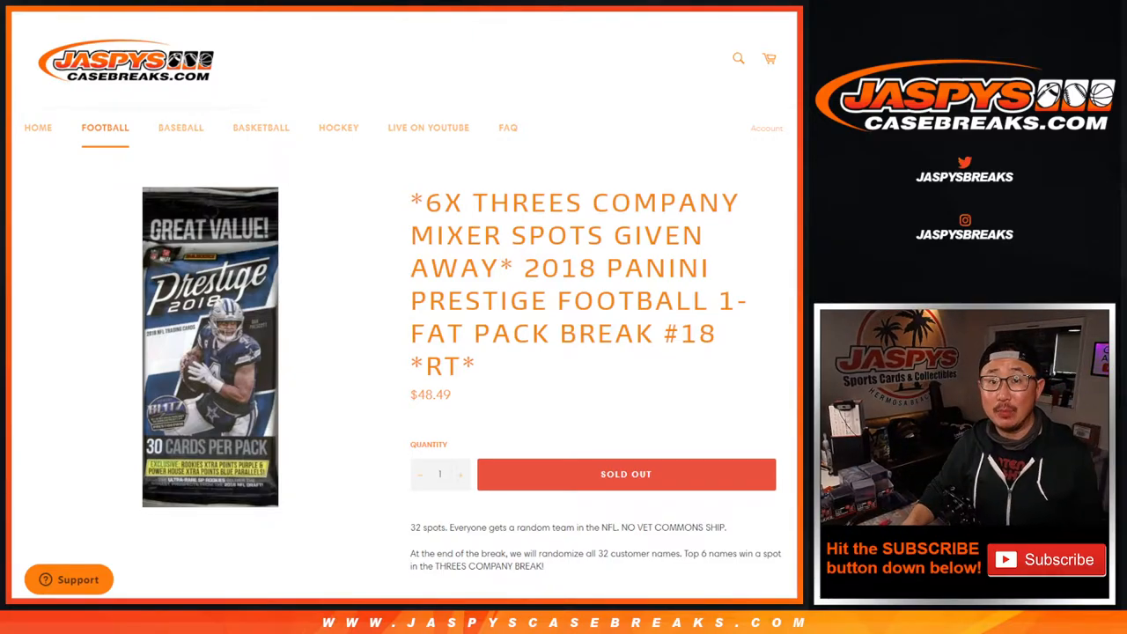
# Highlight the description text stating random NFL teams for 32 spots and six giveaway spots
pyautogui.doubleClick(441, 201)
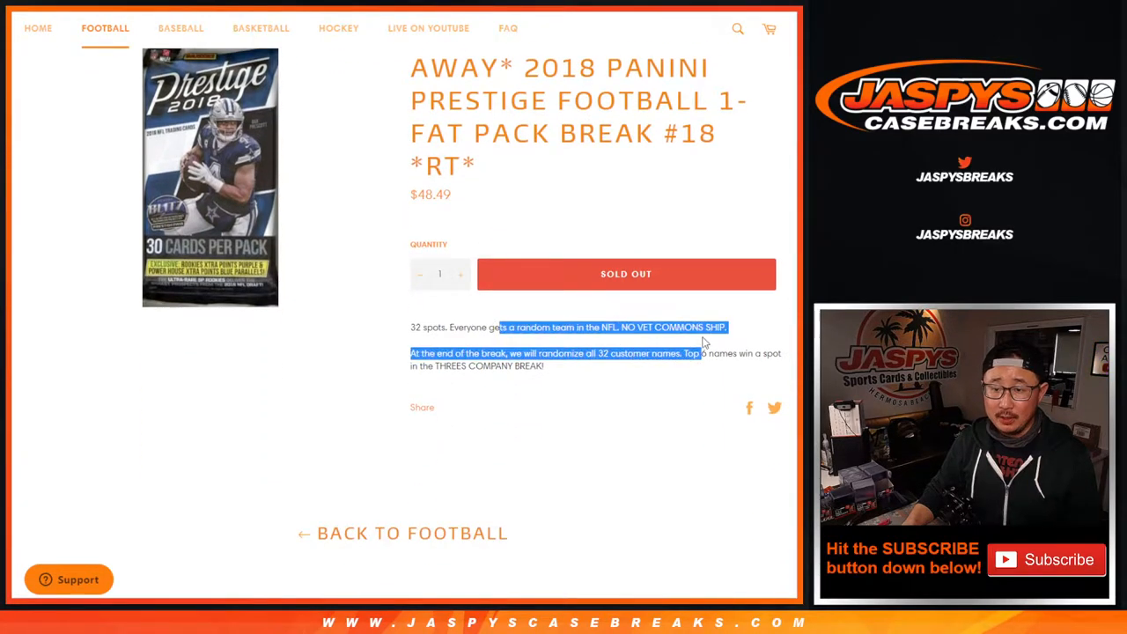
pyautogui.click(536, 342)
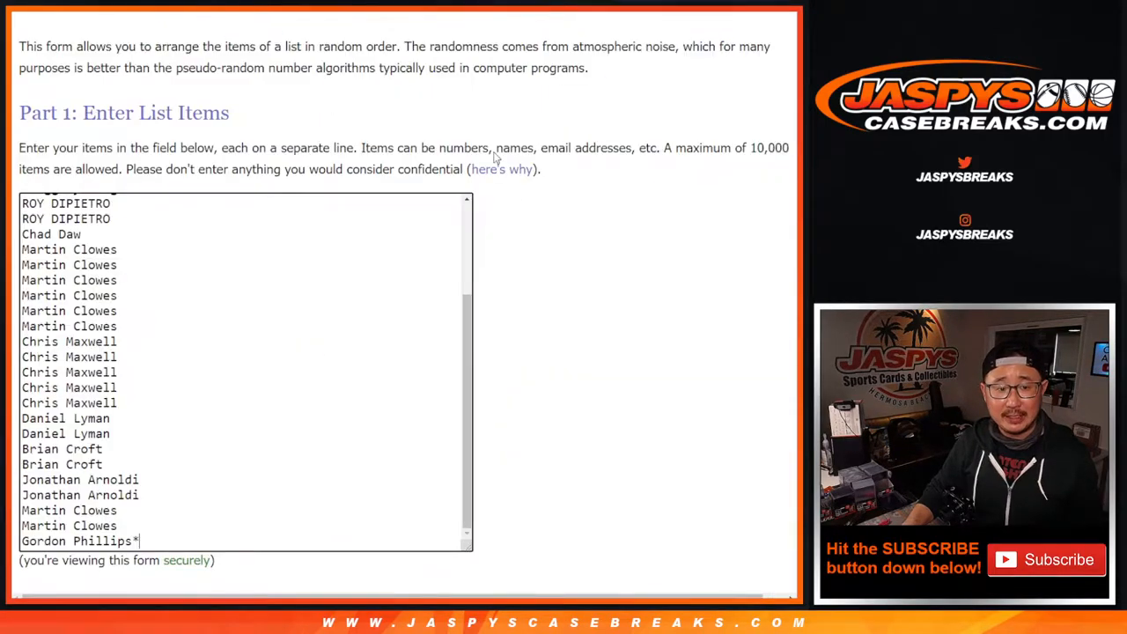
# Randomize the 32 customer names repeatedly until the list reports six randomizations
pyautogui.scroll(-3)
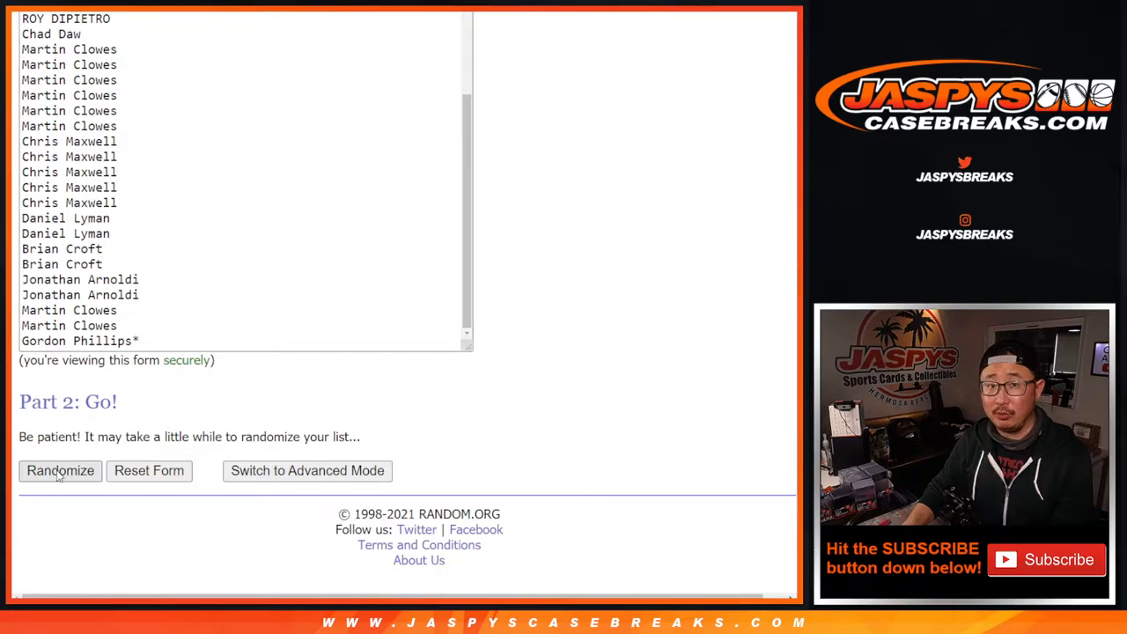
pyautogui.click(60, 472)
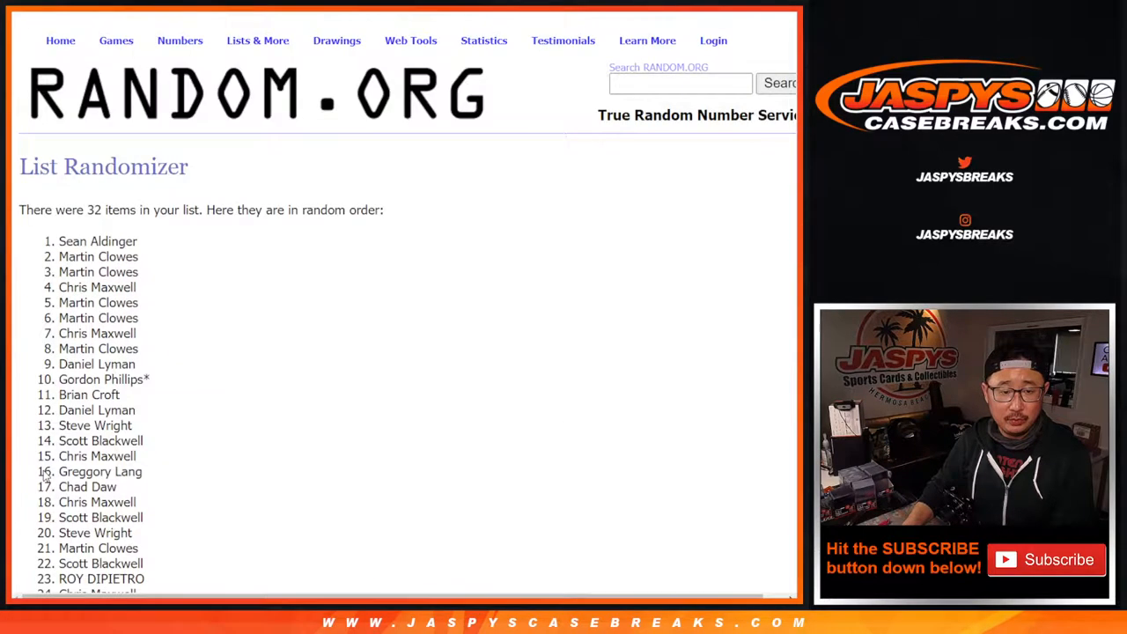
pyautogui.scroll(-3)
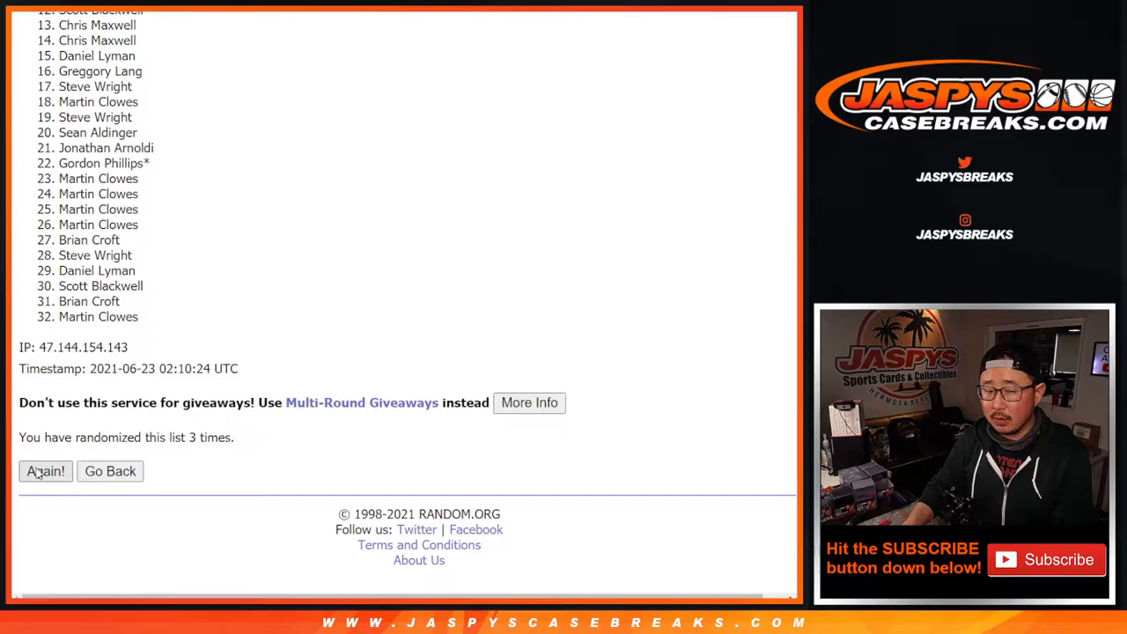
pyautogui.click(46, 472)
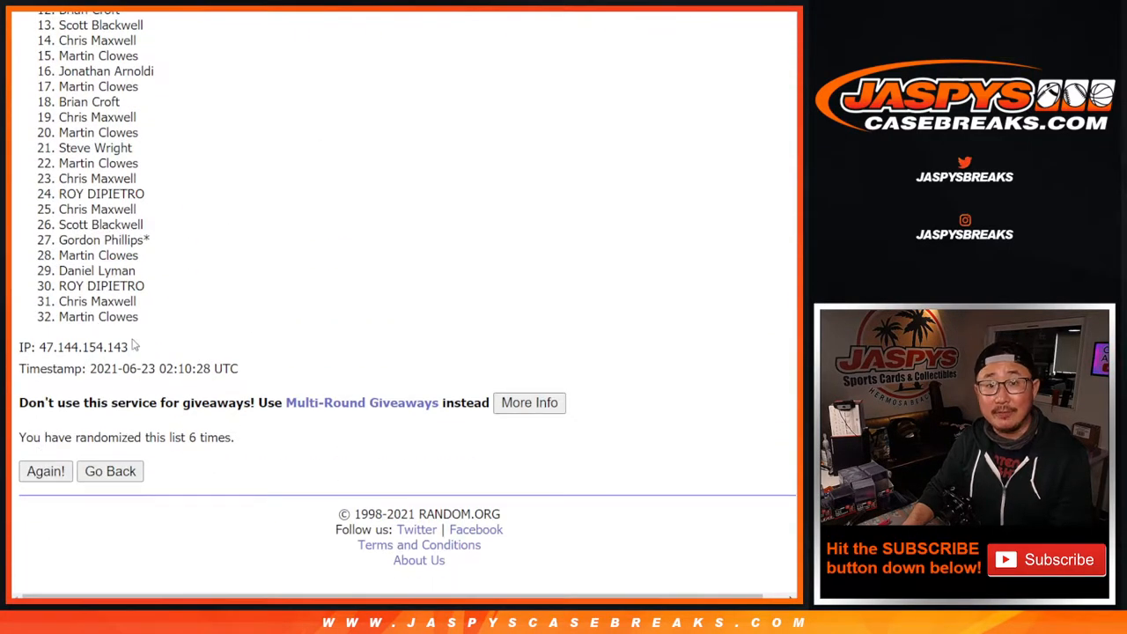
pyautogui.click(46, 472)
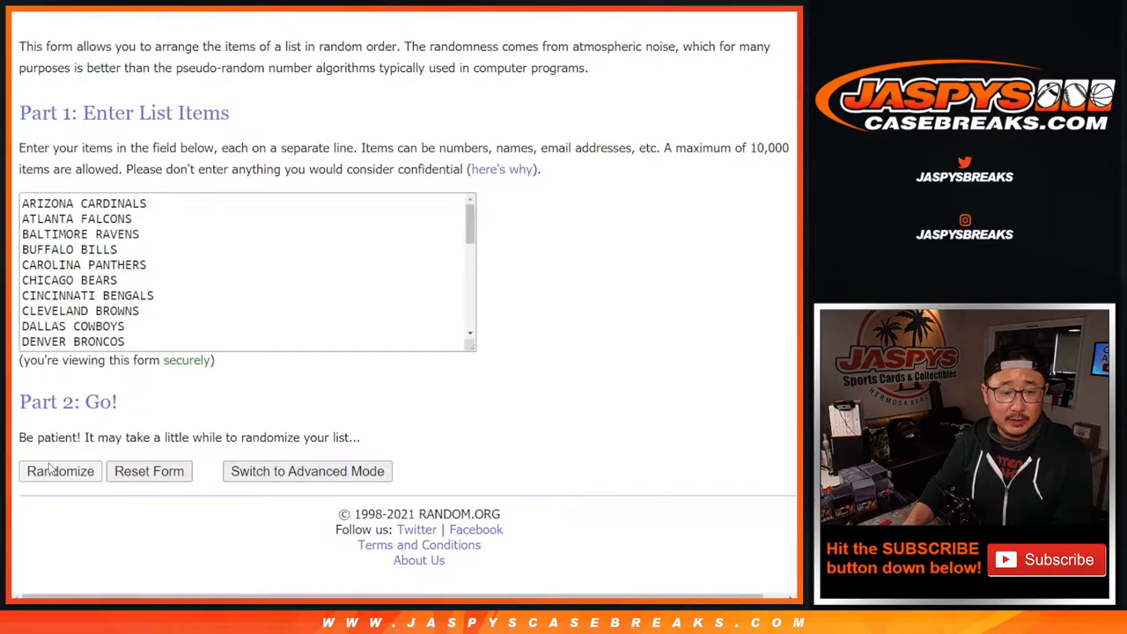
# Randomize the 32 NFL team list repeatedly until it reports six randomizations
pyautogui.click(60, 472)
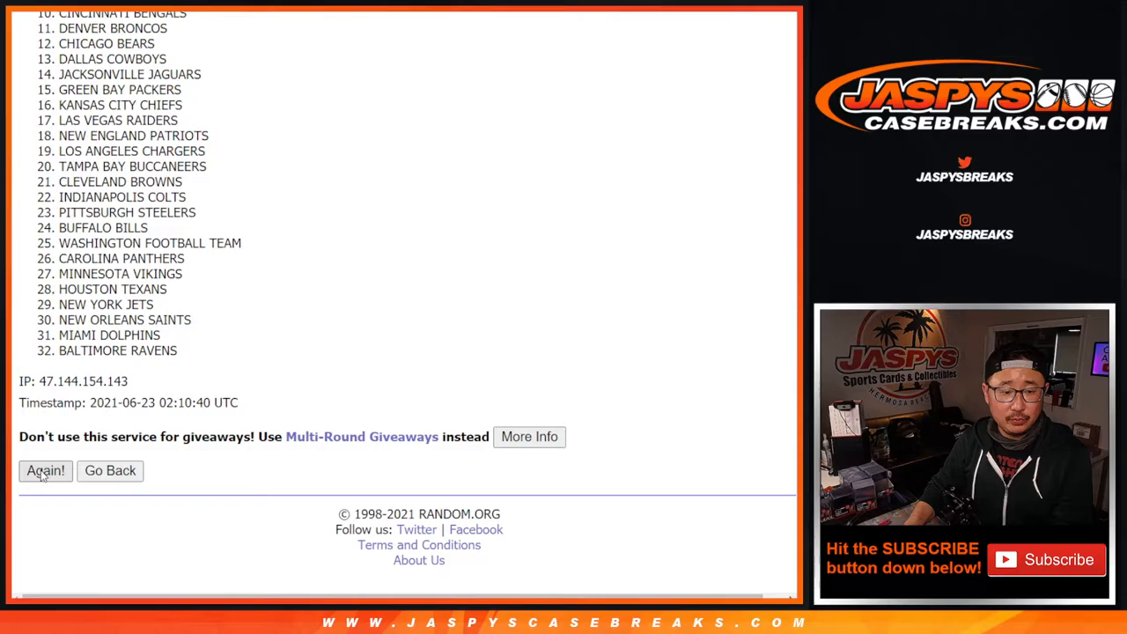
pyautogui.click(46, 472)
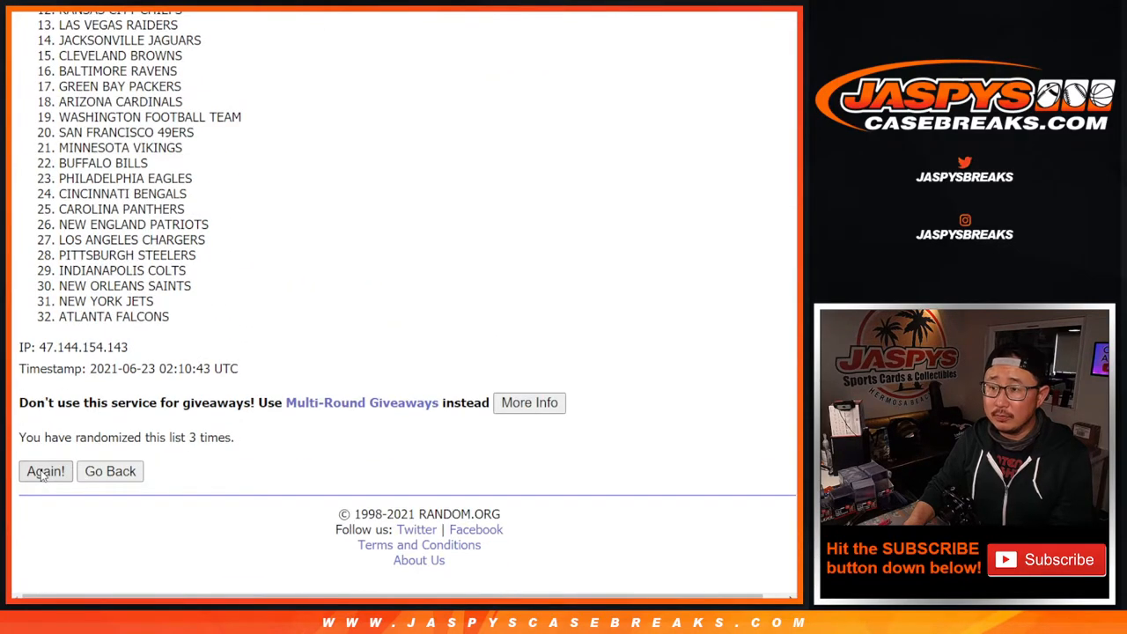
pyautogui.click(46, 472)
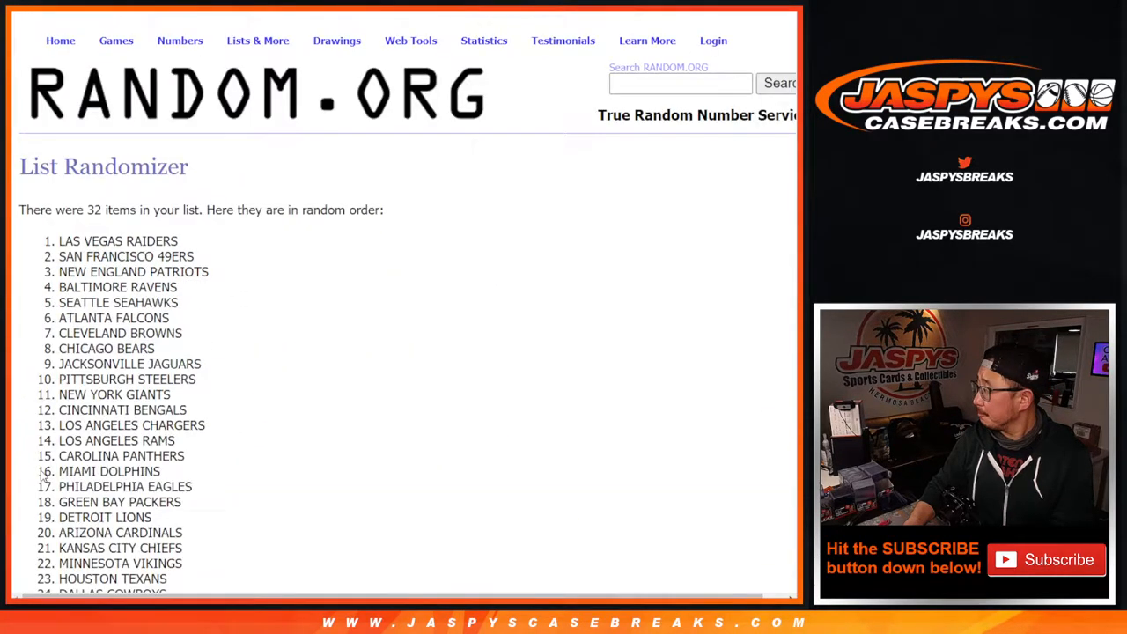
pyautogui.scroll(-3)
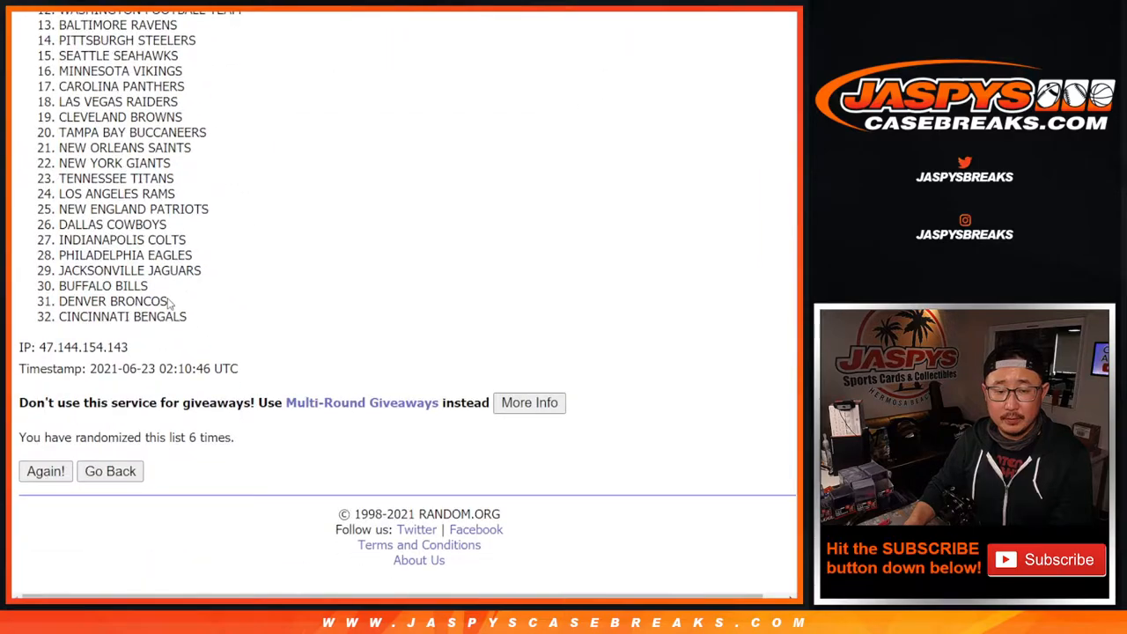
pyautogui.click(46, 472)
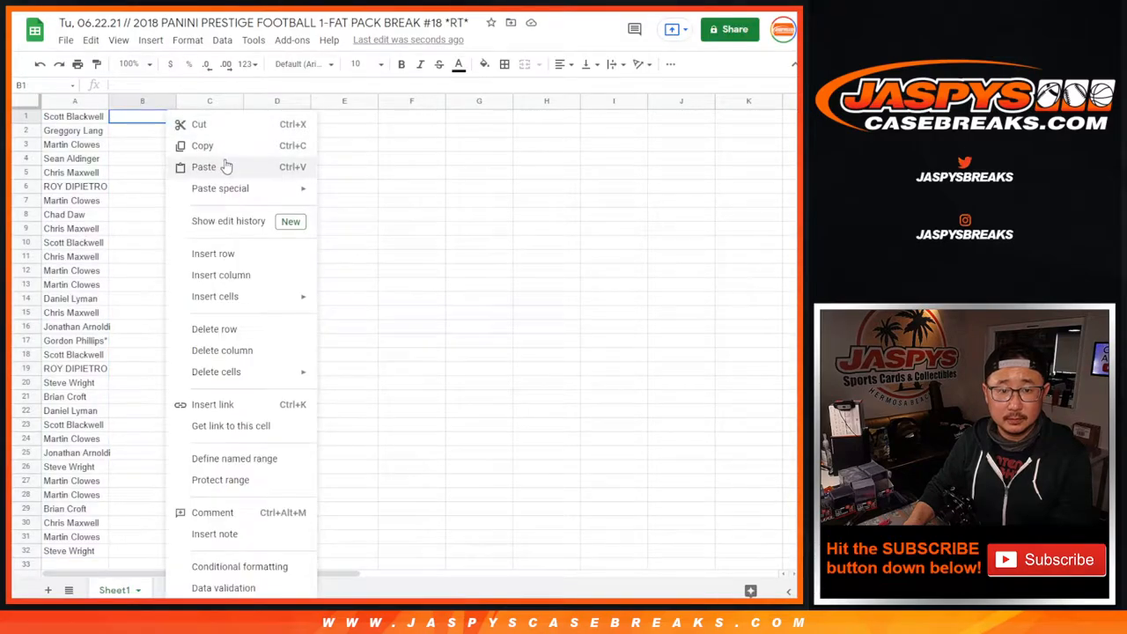
# Paste the shuffled names and teams into the sheet and zoom to 150%
pyautogui.click(203, 166)
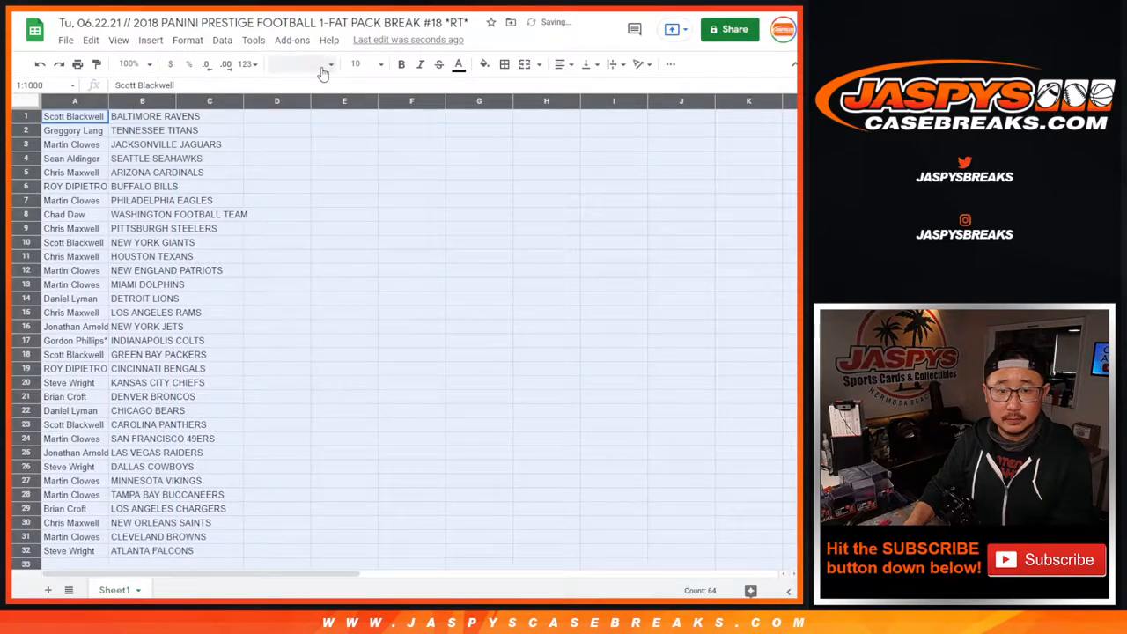
pyautogui.click(377, 63)
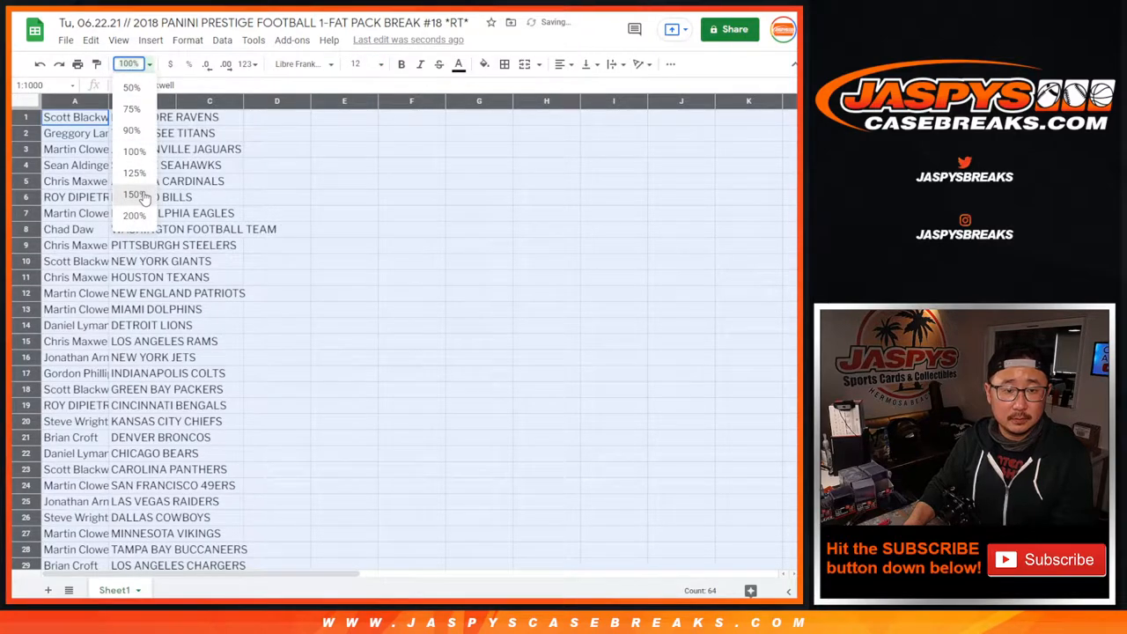
pyautogui.click(134, 193)
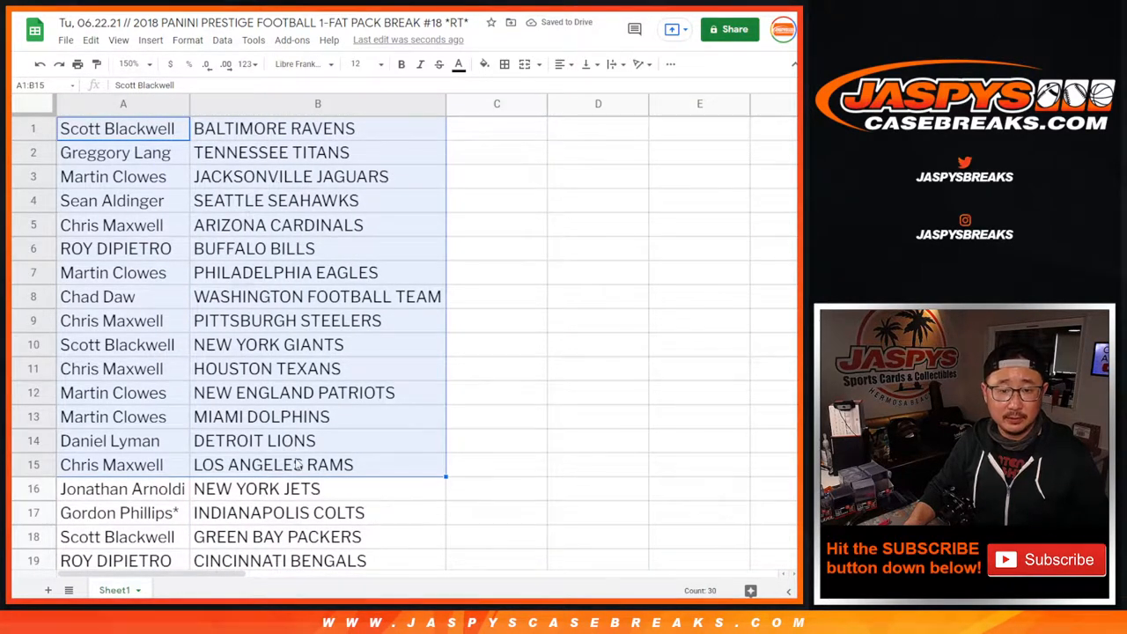
pyautogui.scroll(-3)
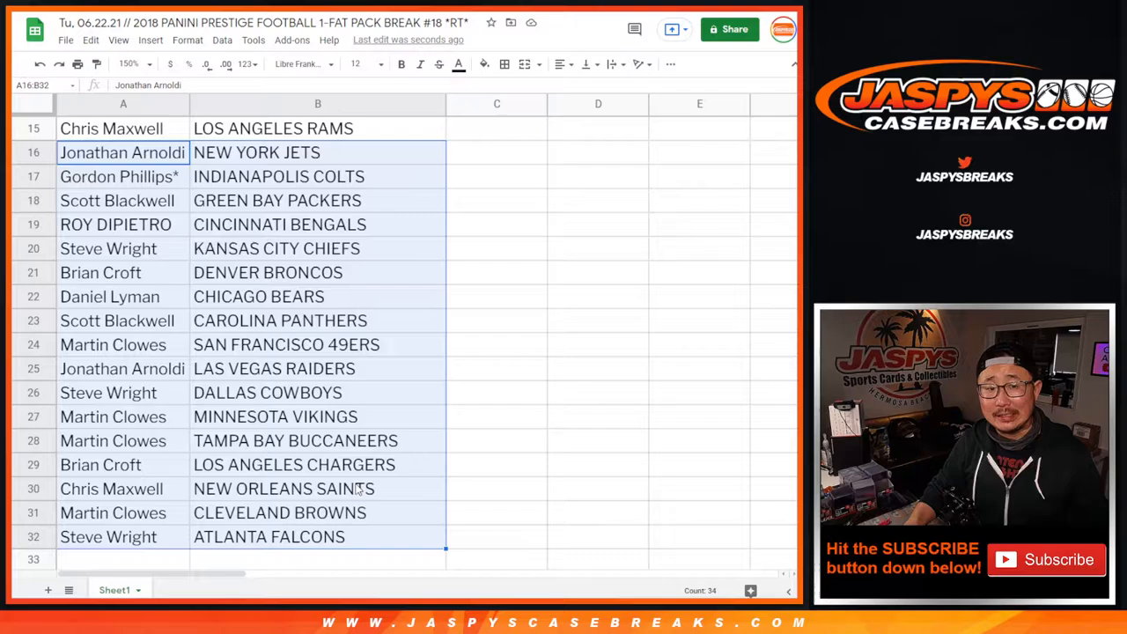
# Zoom out to show all rows and sort the sheet by column B teams A to Z
pyautogui.click(132, 63)
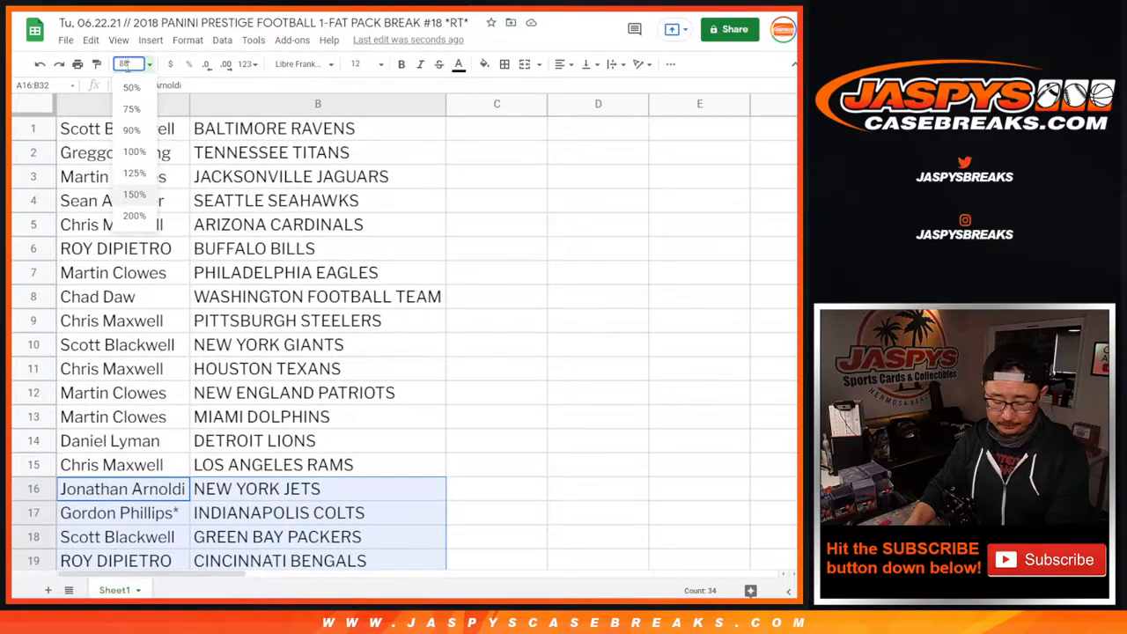
pyautogui.click(222, 38)
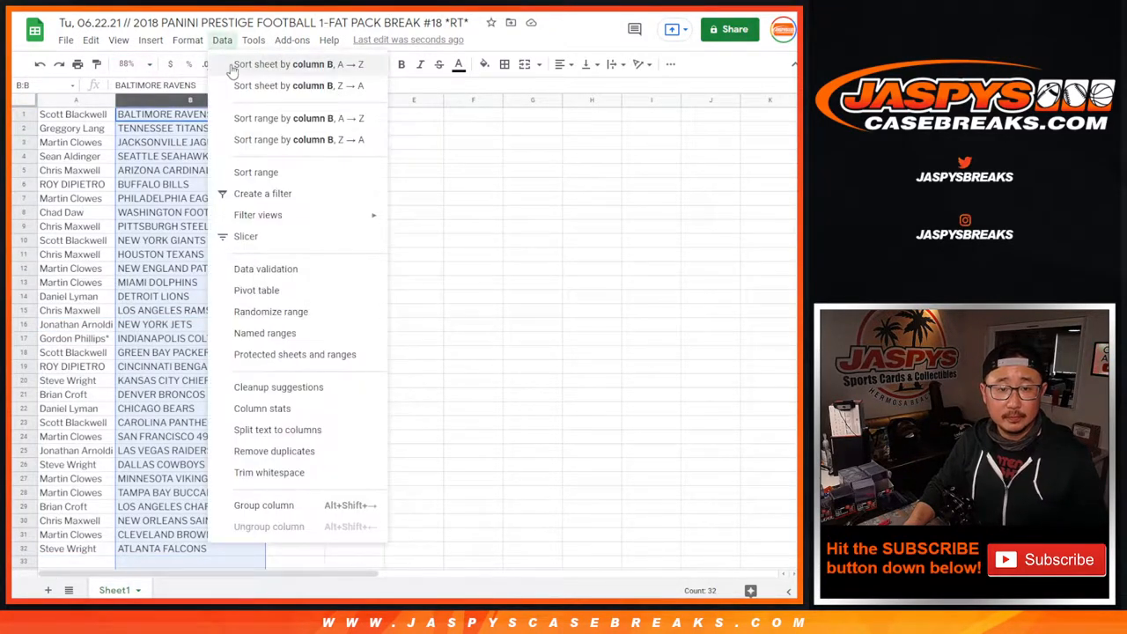
pyautogui.click(297, 63)
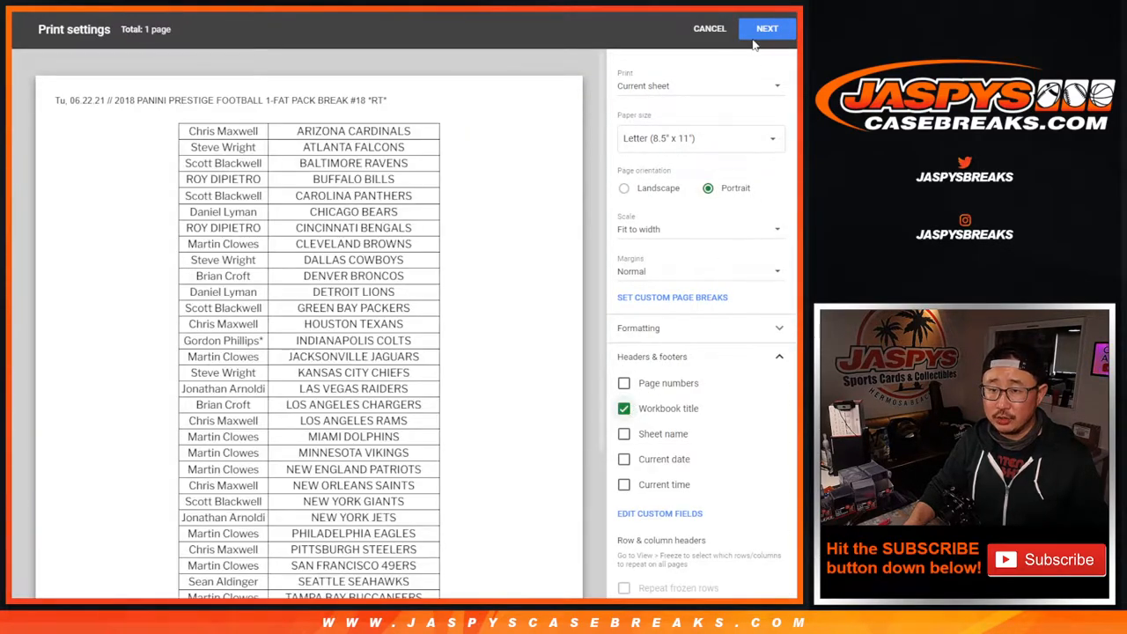
# Send the team-sorted sheet to print via Next
pyautogui.click(708, 28)
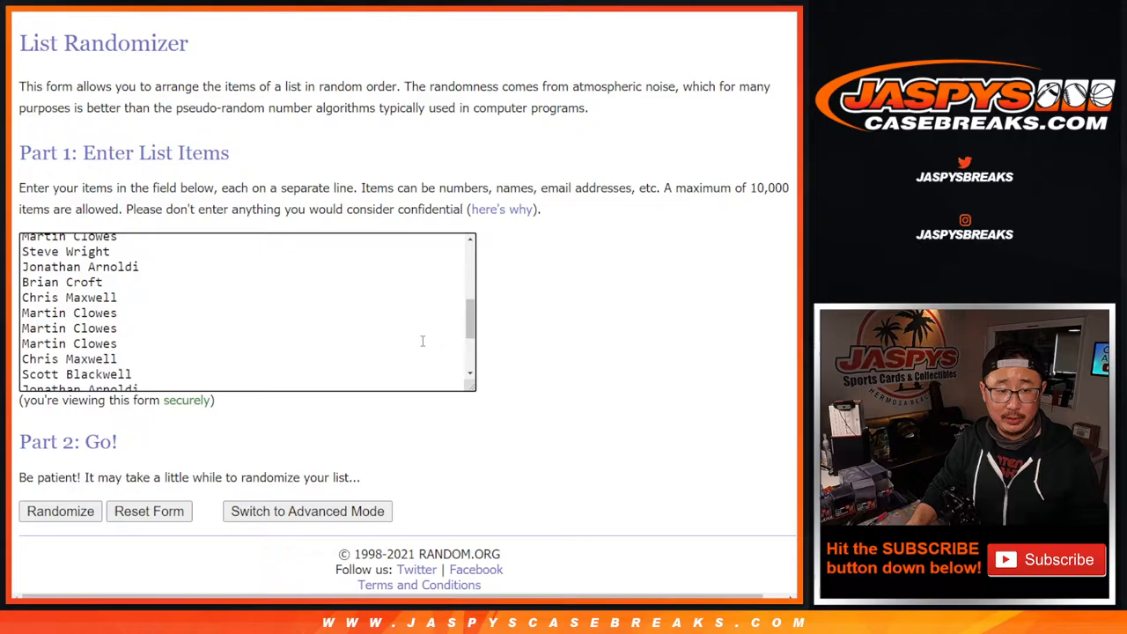
# Enlarge the name list box and roll two virtual dice in the Dice Roller
pyautogui.moveTo(470, 388); pyautogui.dragTo(470, 528)
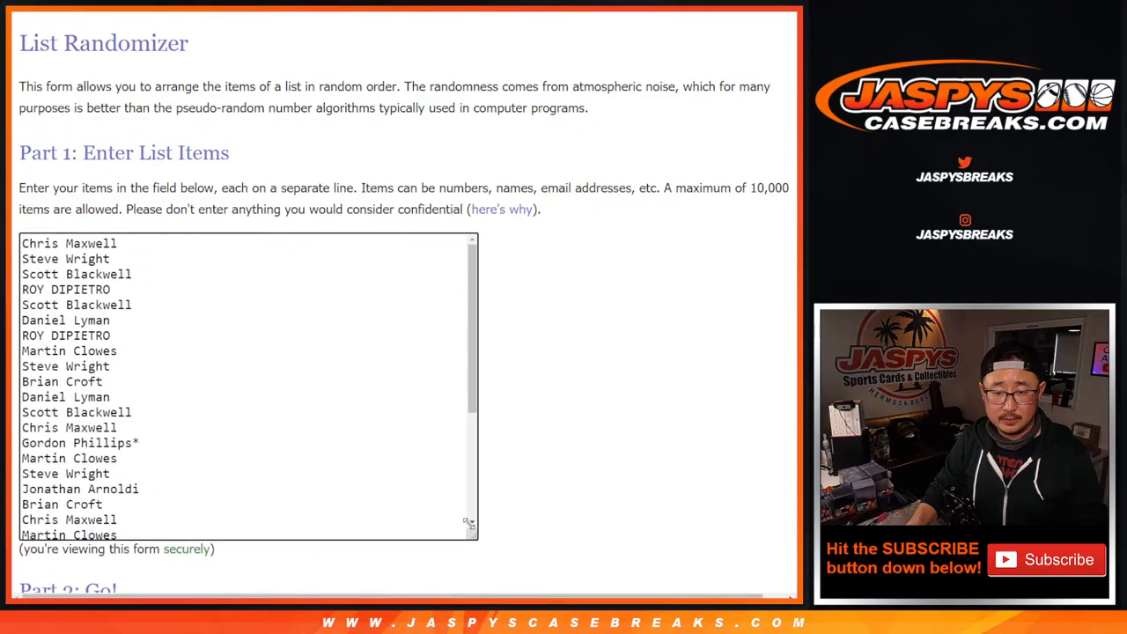
pyautogui.scroll(-3)
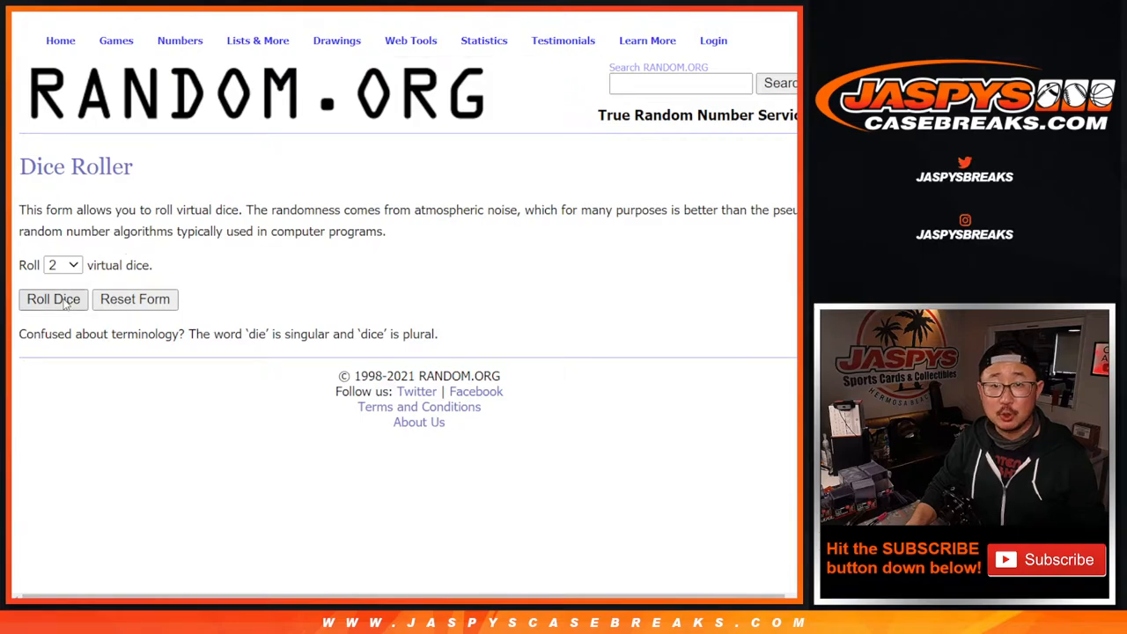
pyautogui.click(53, 300)
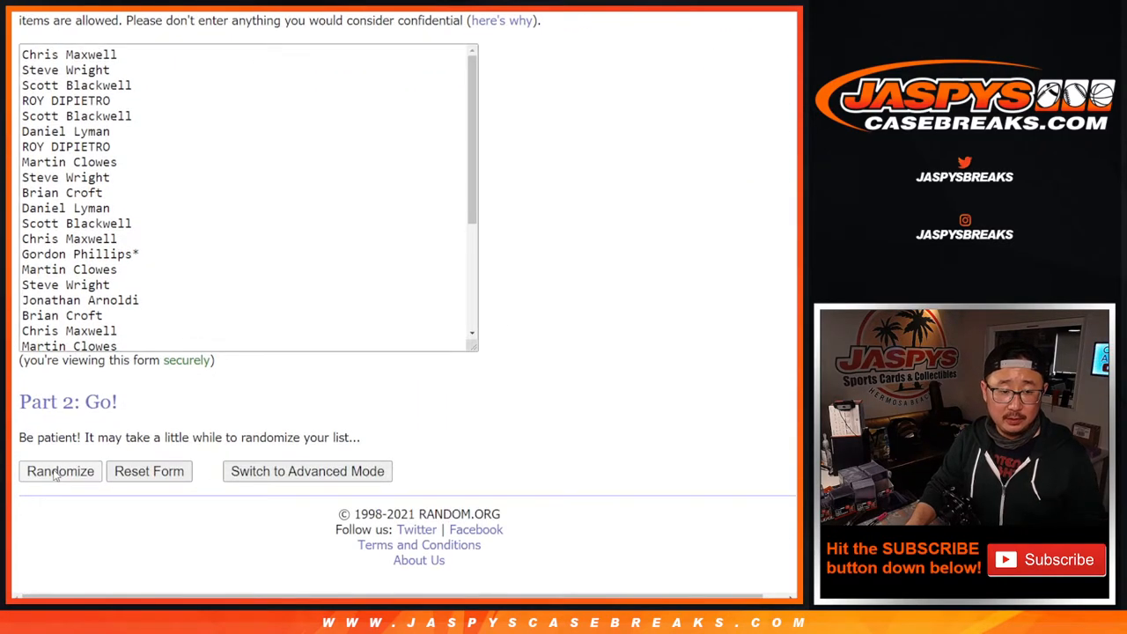
# Randomize the 32 customer names repeatedly until the list reports ten randomizations
pyautogui.click(60, 472)
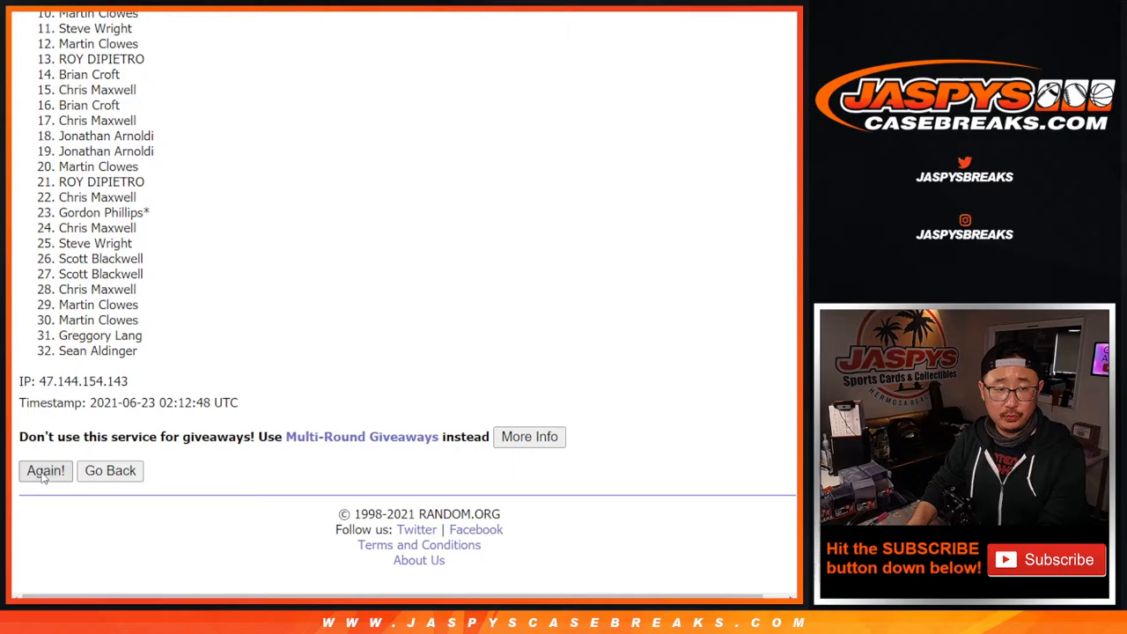
pyautogui.click(46, 472)
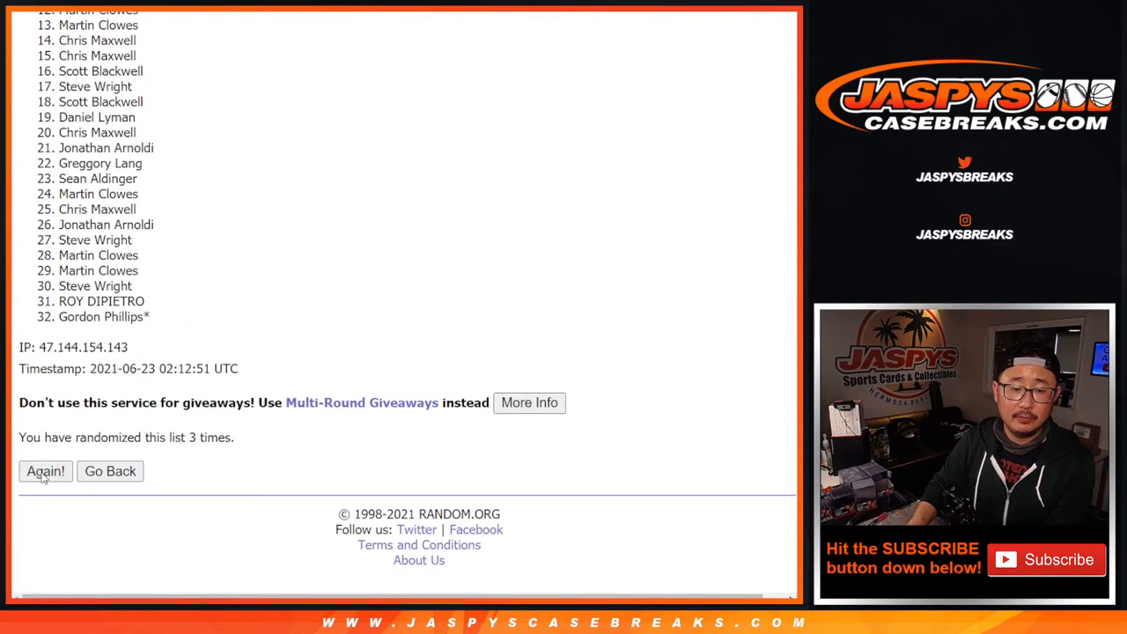
pyautogui.click(45, 472)
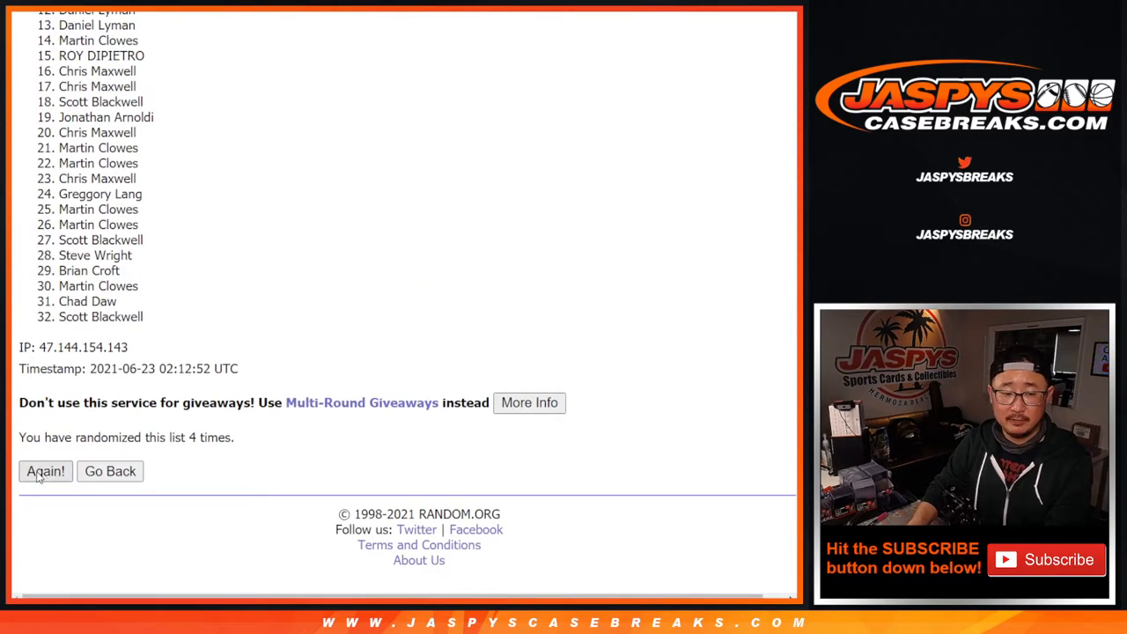
pyautogui.click(46, 472)
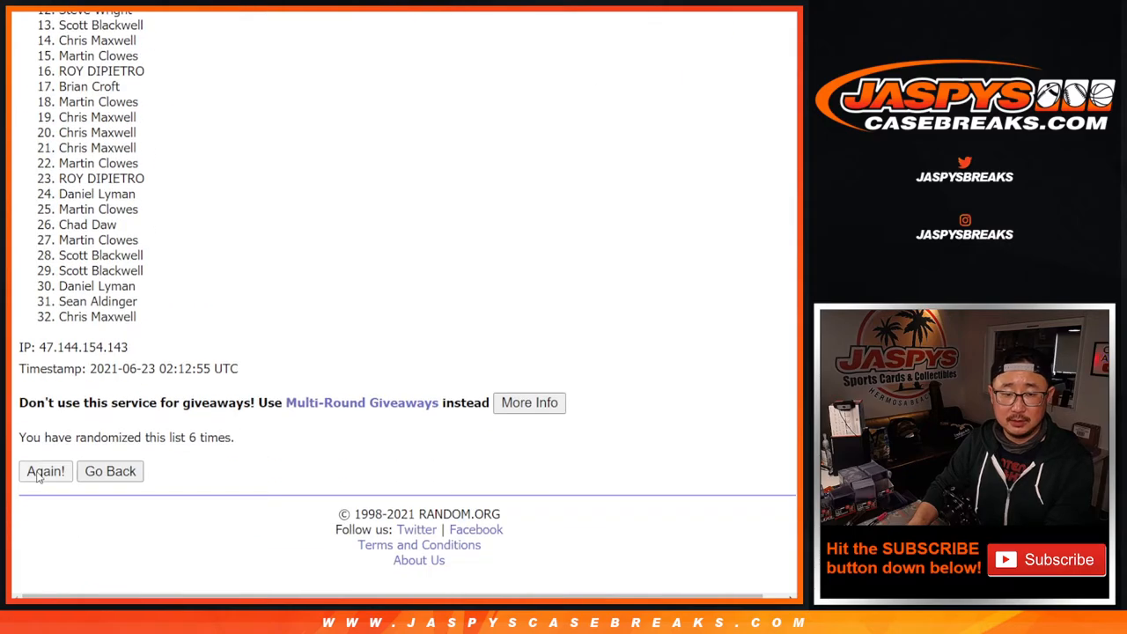
pyautogui.click(46, 472)
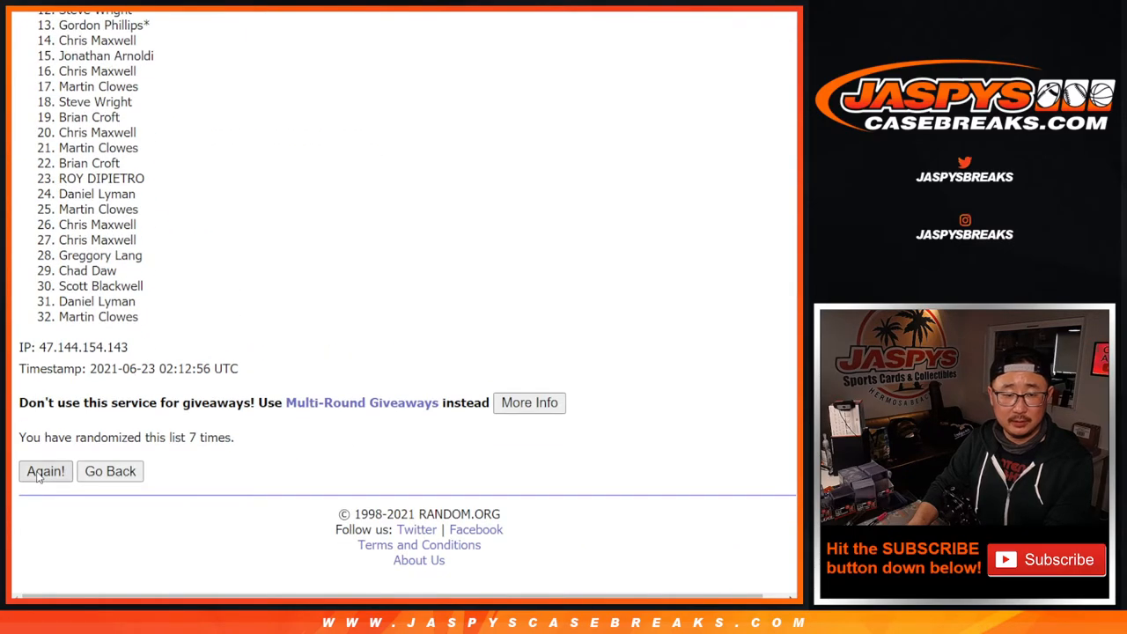
pyautogui.click(46, 472)
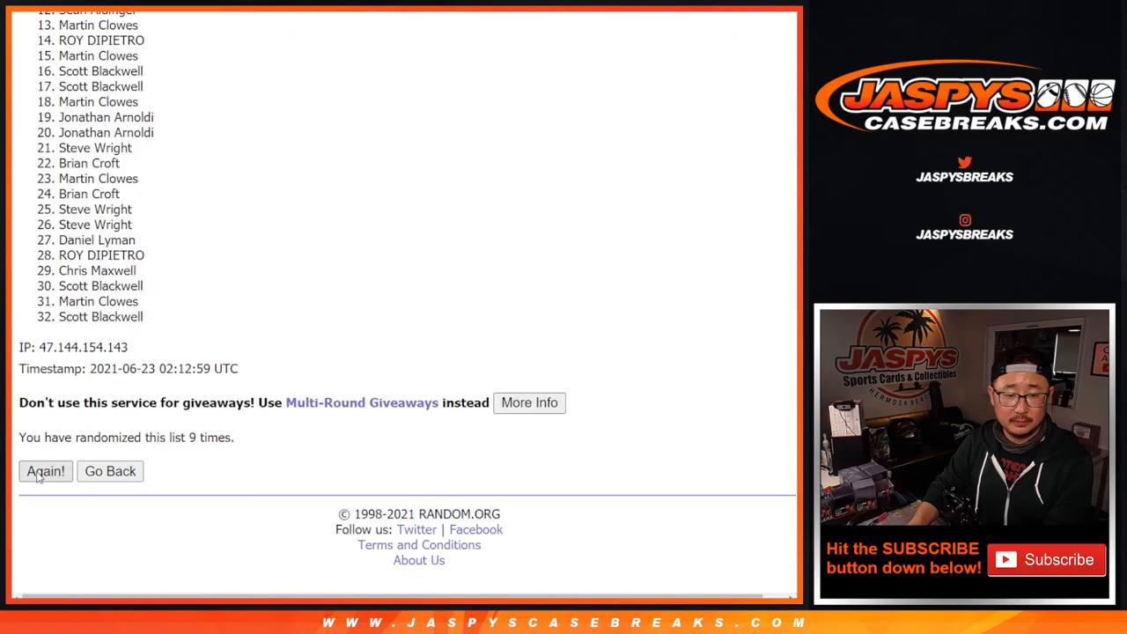
pyautogui.click(46, 472)
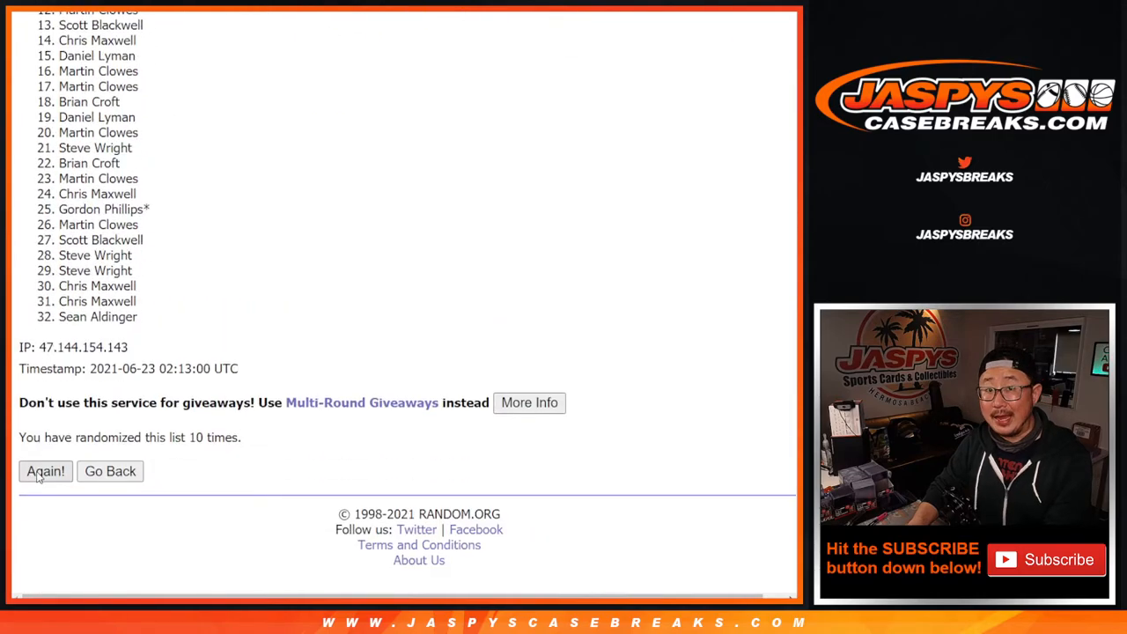
pyautogui.click(46, 472)
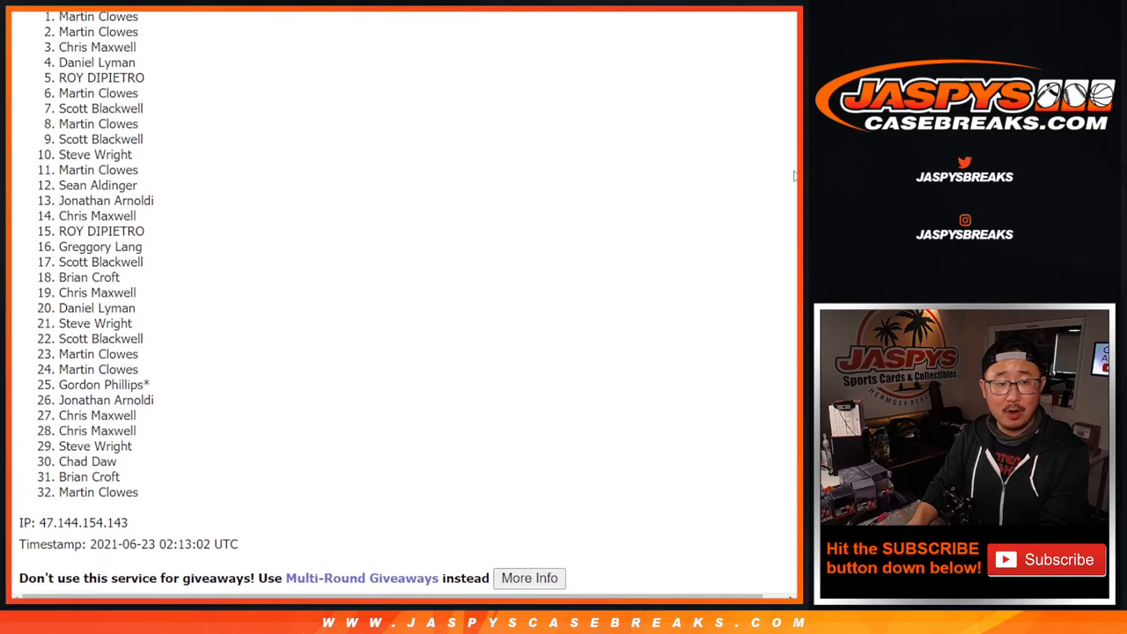
# Highlight the top names in the result list as the giveaway winners
pyautogui.moveTo(59, 32); pyautogui.dragTo(138, 84)
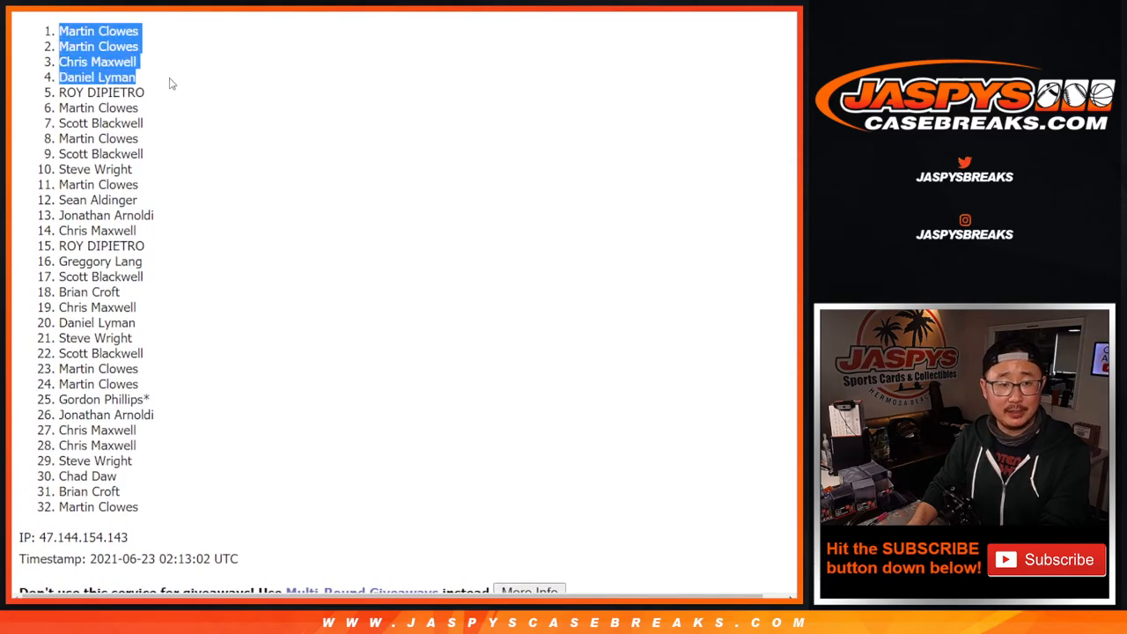